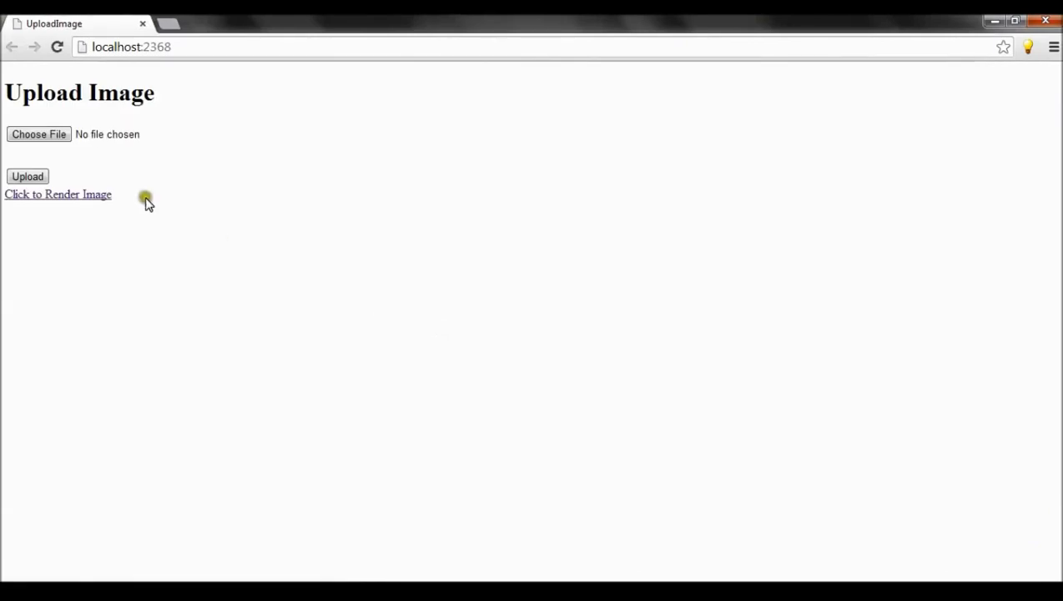
mouse_move(123, 121)
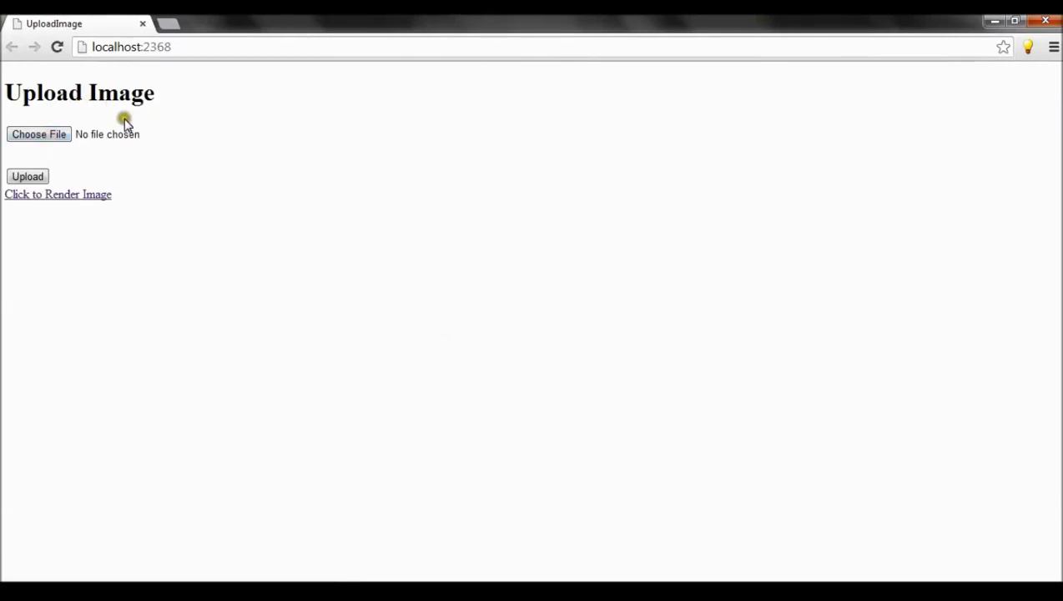
Choose Ozil.jpg in the file picker and submit it with the Upload button
left_click(38, 133)
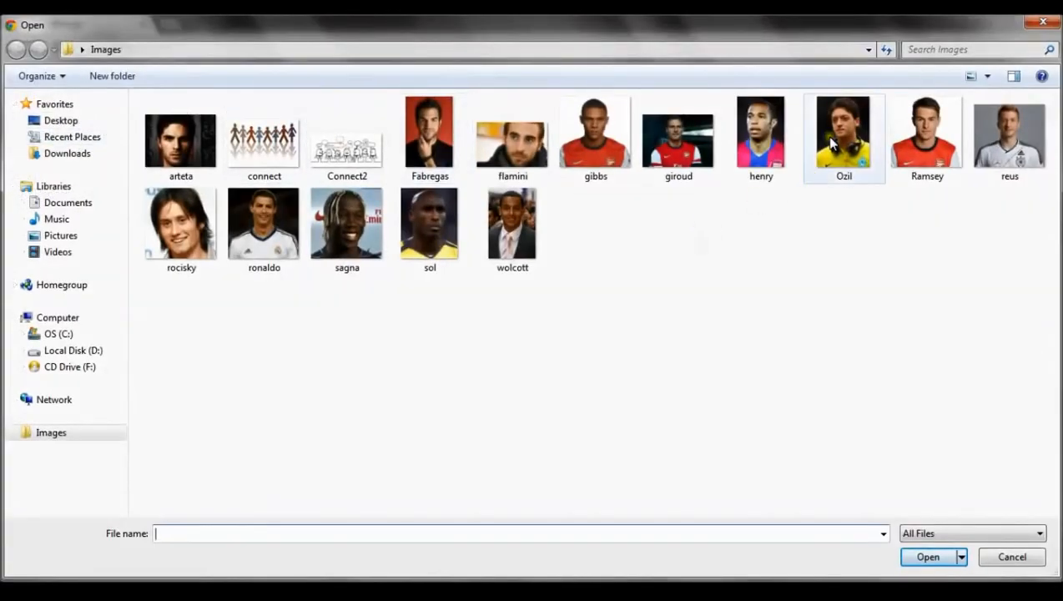
left_click(928, 558)
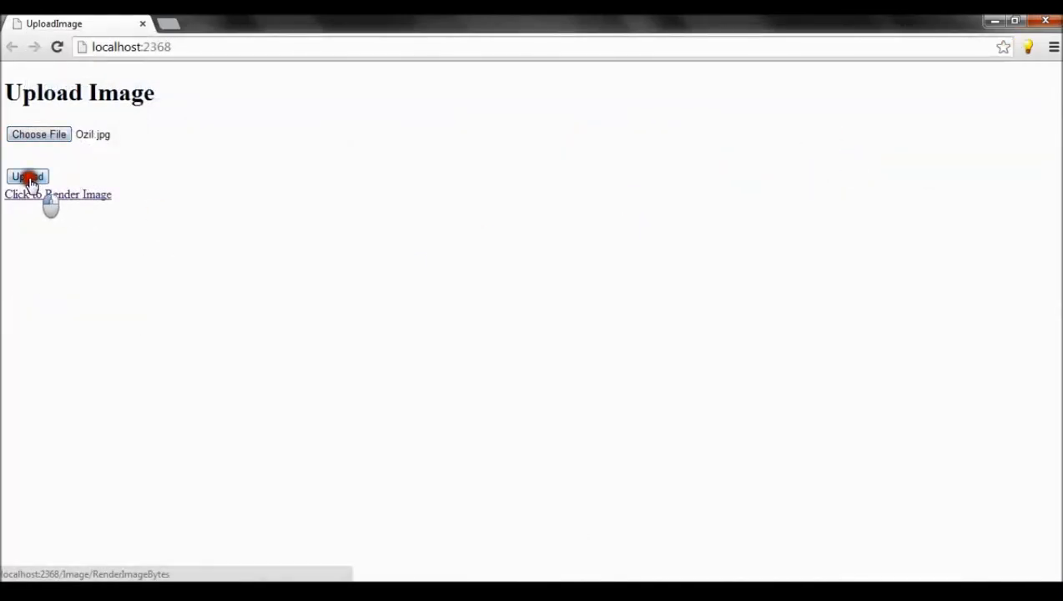
left_click(27, 177)
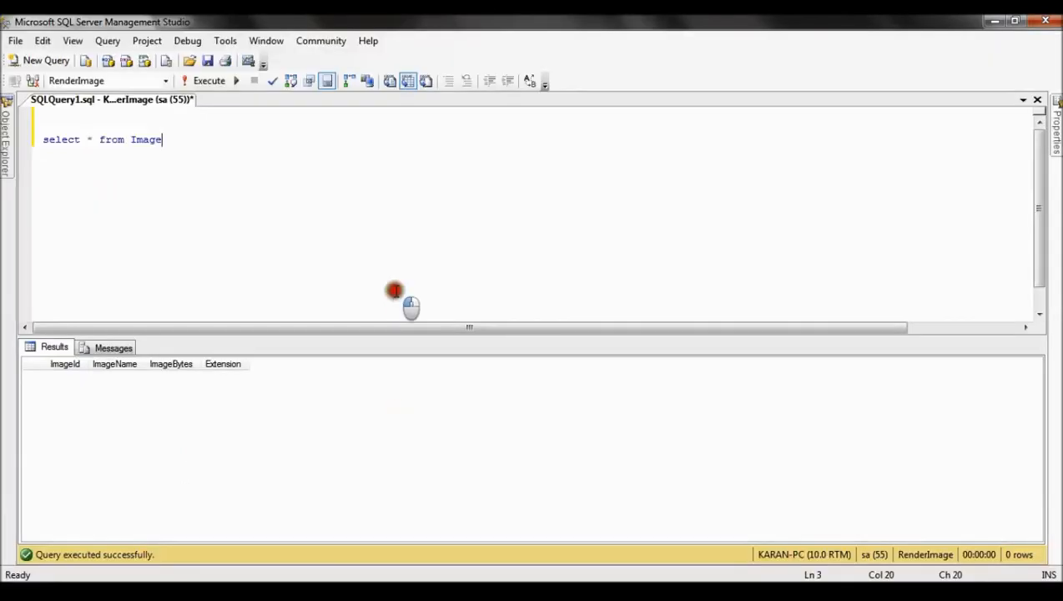
Run 'select * from Image' and inspect the stored ImageBytes value of the Ozil.jpg row
left_click(209, 80)
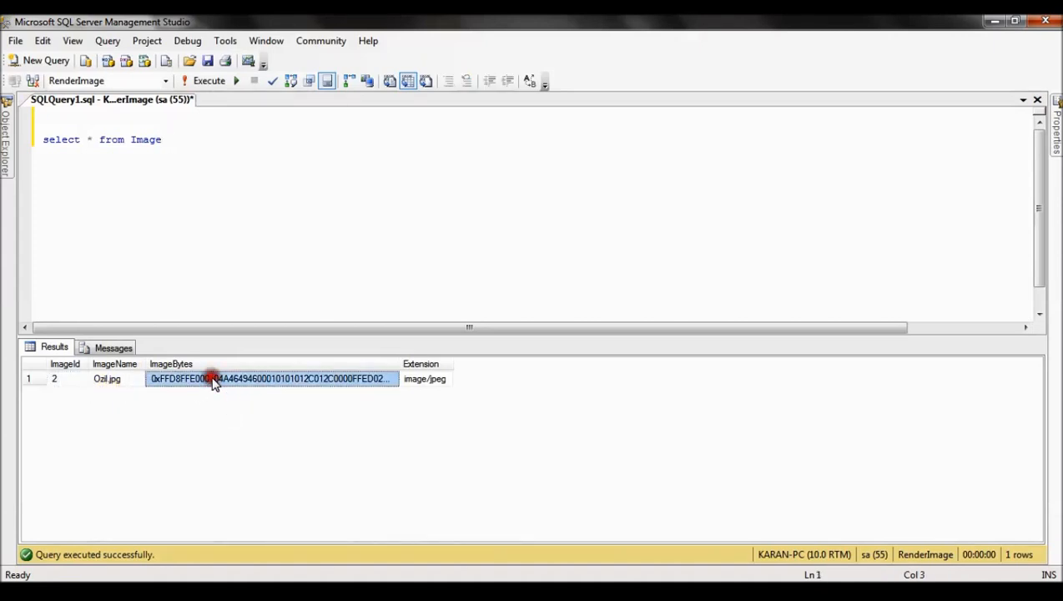
left_click(54, 377)
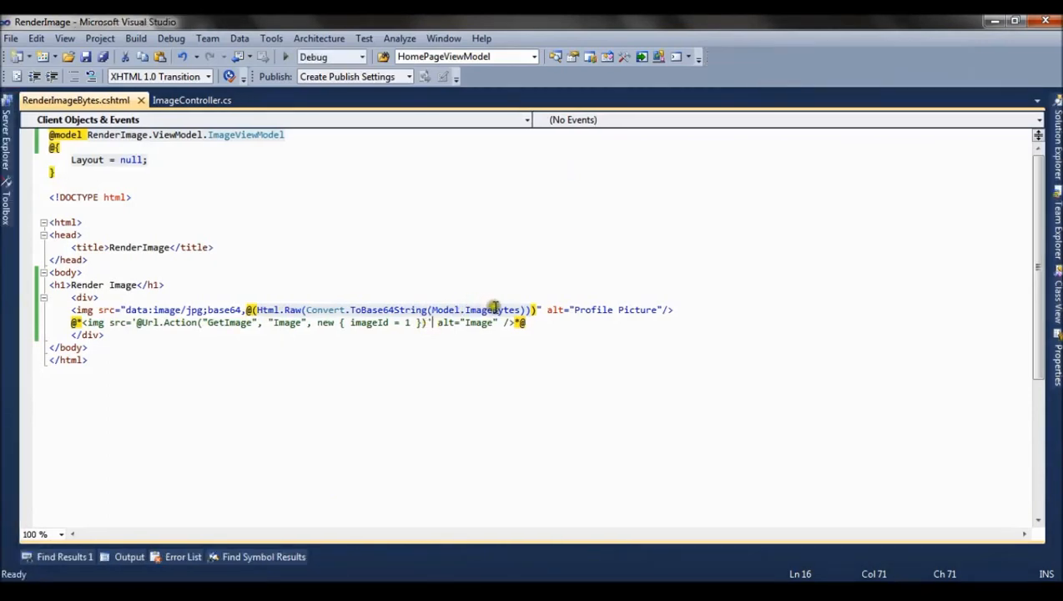
Review the GetImage action in ImageController.cs and relaunch the web app
left_click(194, 101)
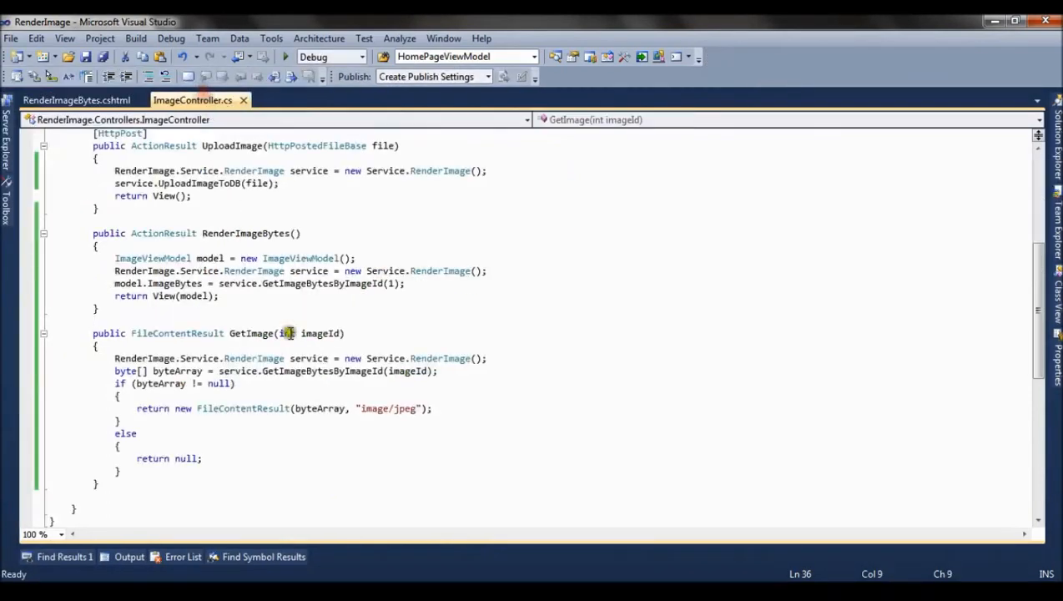
left_click(392, 284)
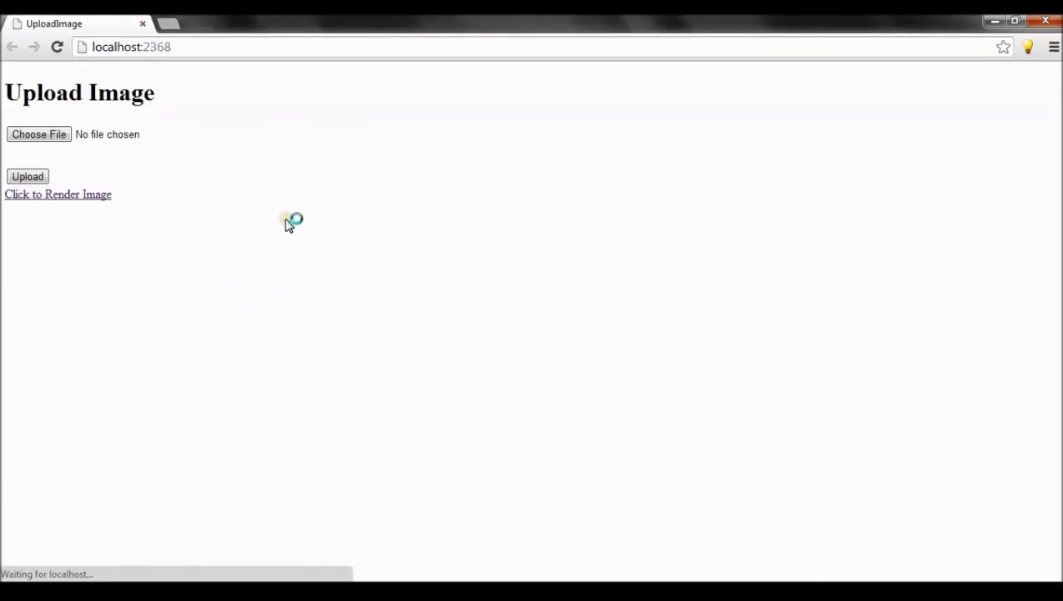
mouse_move(59, 194)
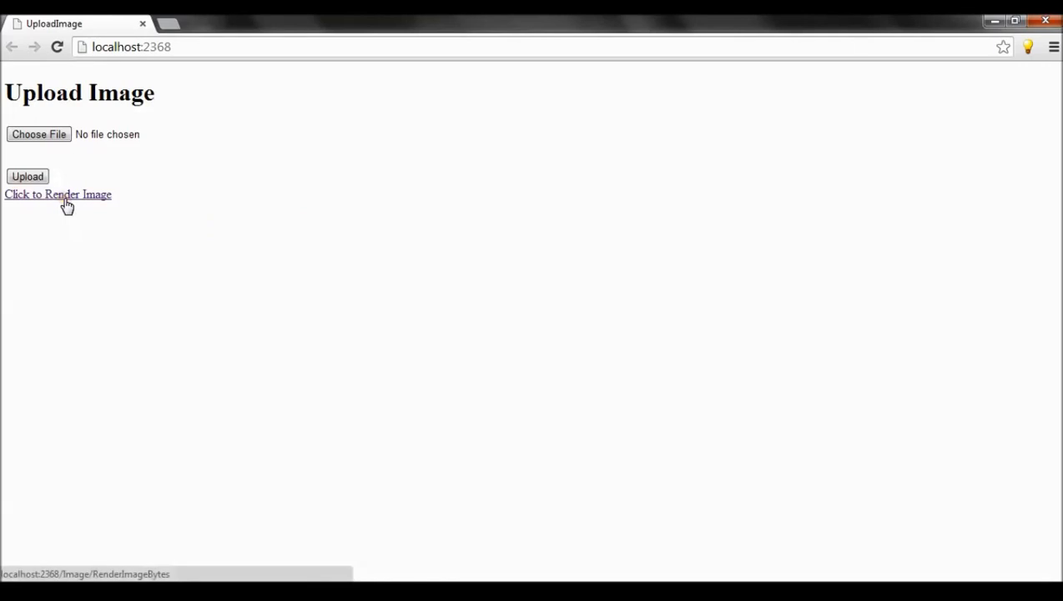
Follow the 'Click to Render Image' link to show the stored Ozil photo
left_click(57, 194)
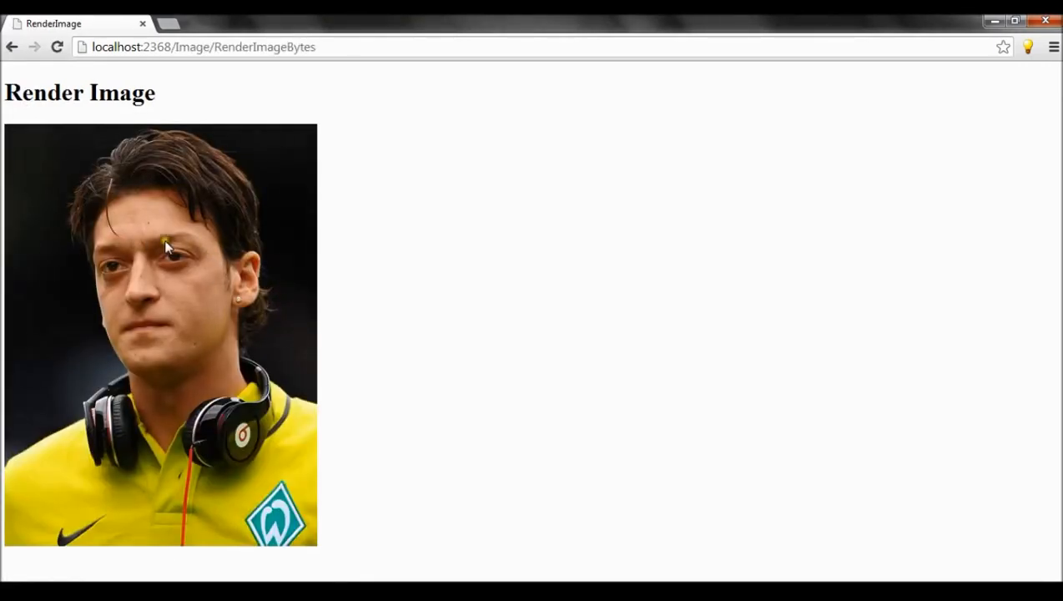
mouse_move(277, 305)
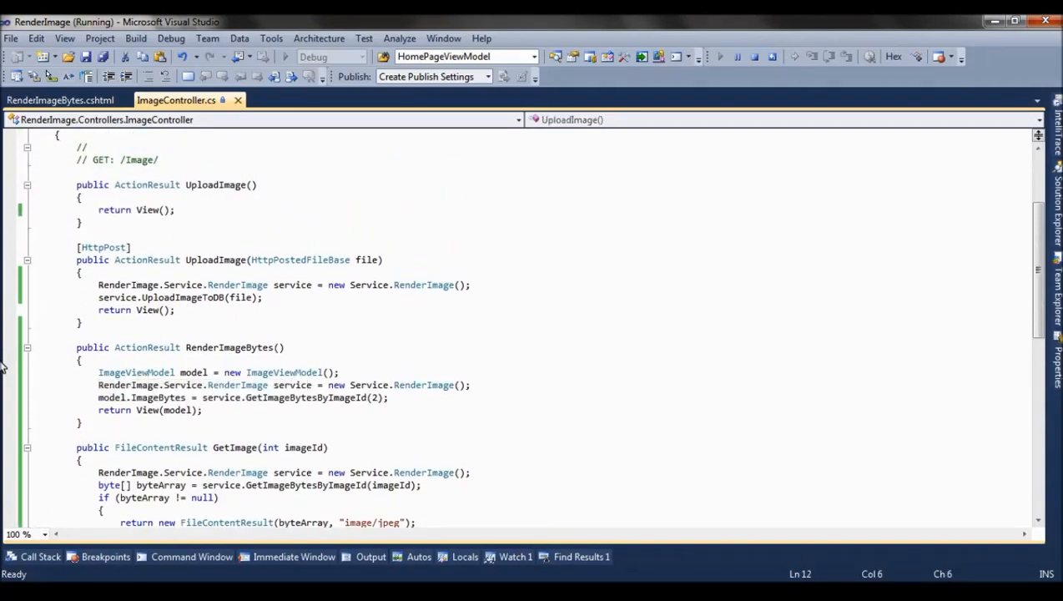
Break in RenderImageBytes, inspect ImageViewModel.ImageBytes, and step through GetImageBytesByImageId back to the action
left_click(199, 337)
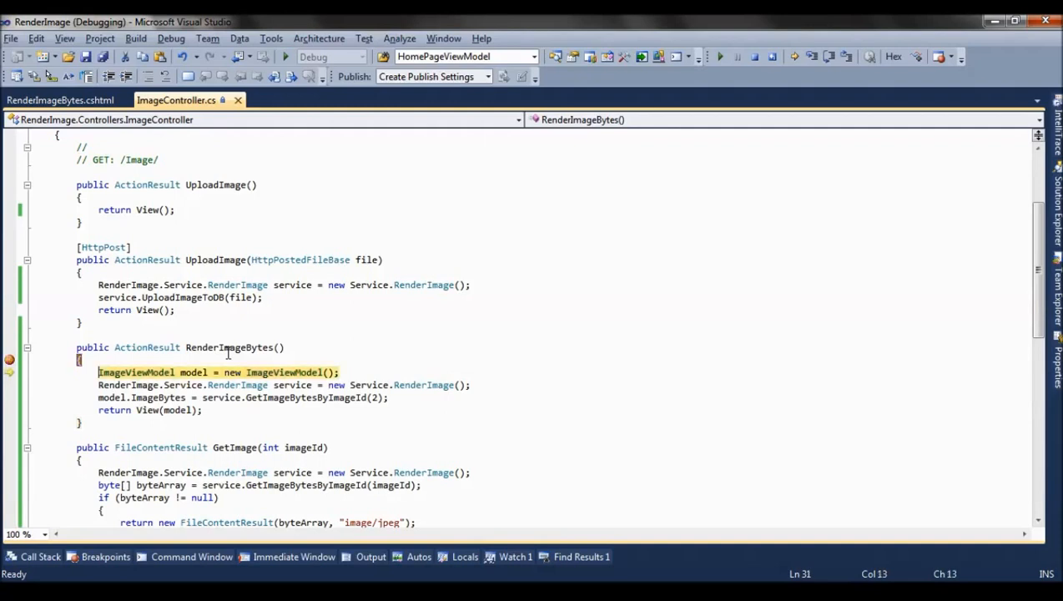
mouse_move(276, 372)
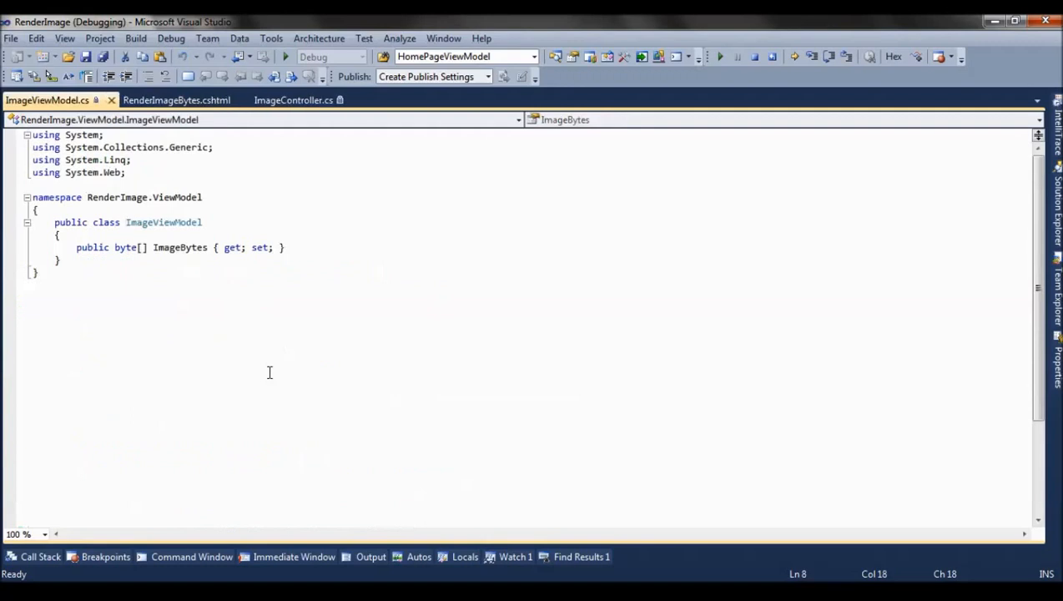
double_click(180, 247)
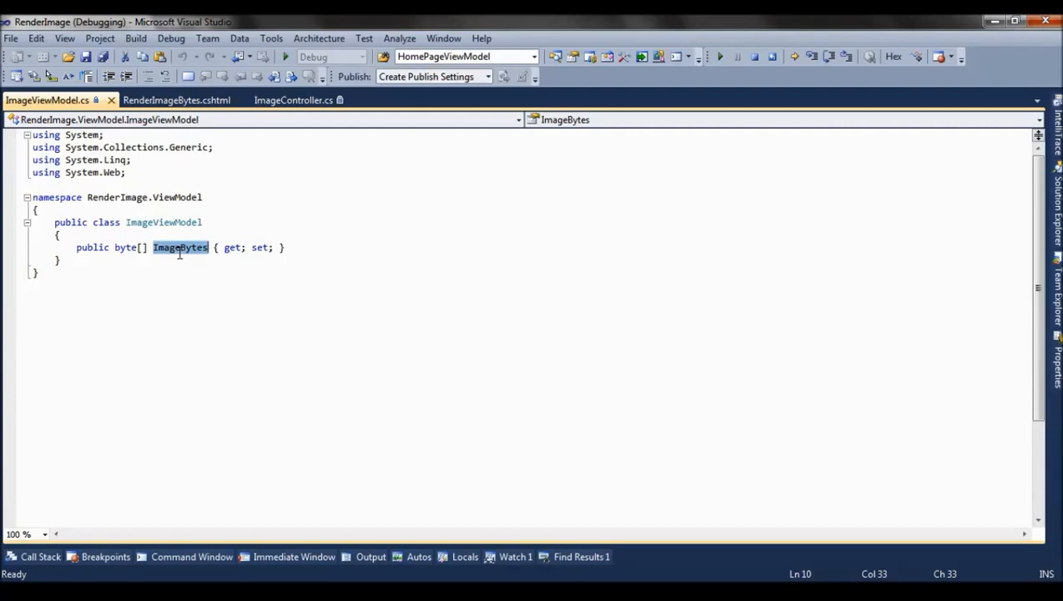
left_click(292, 100)
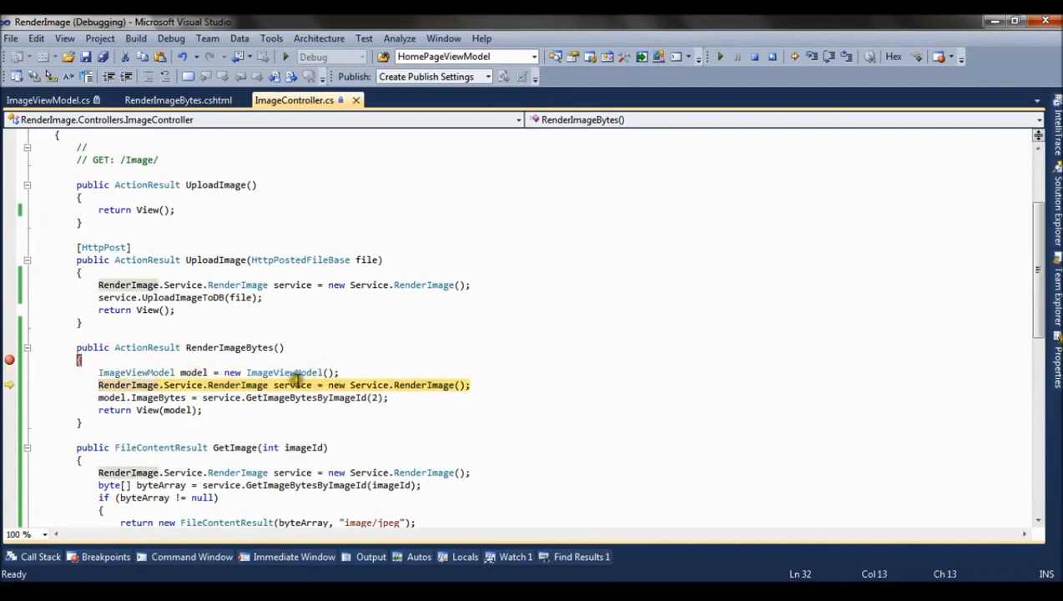
mouse_move(431, 384)
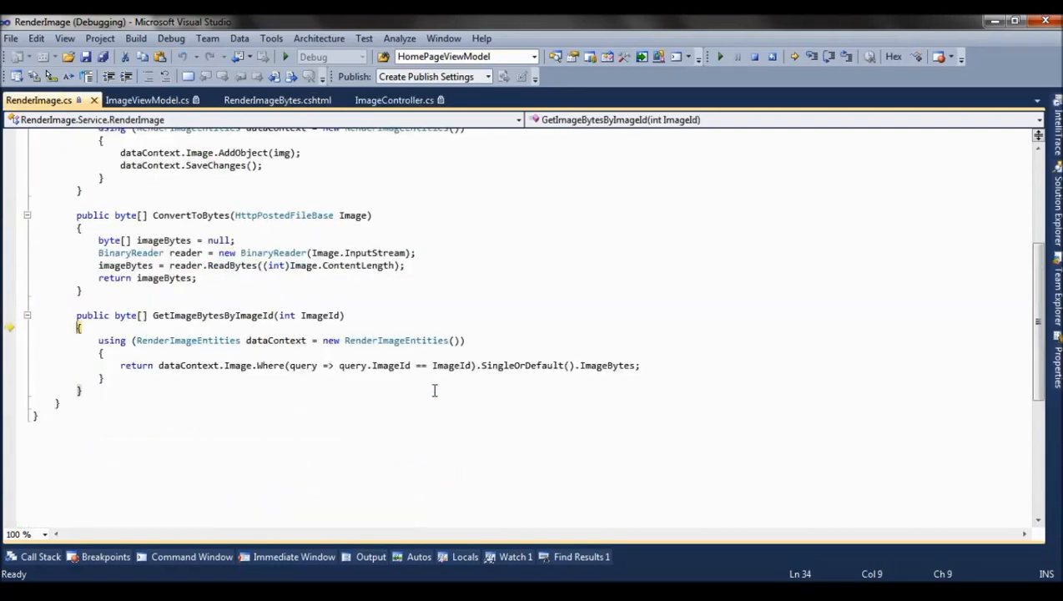
mouse_move(334, 297)
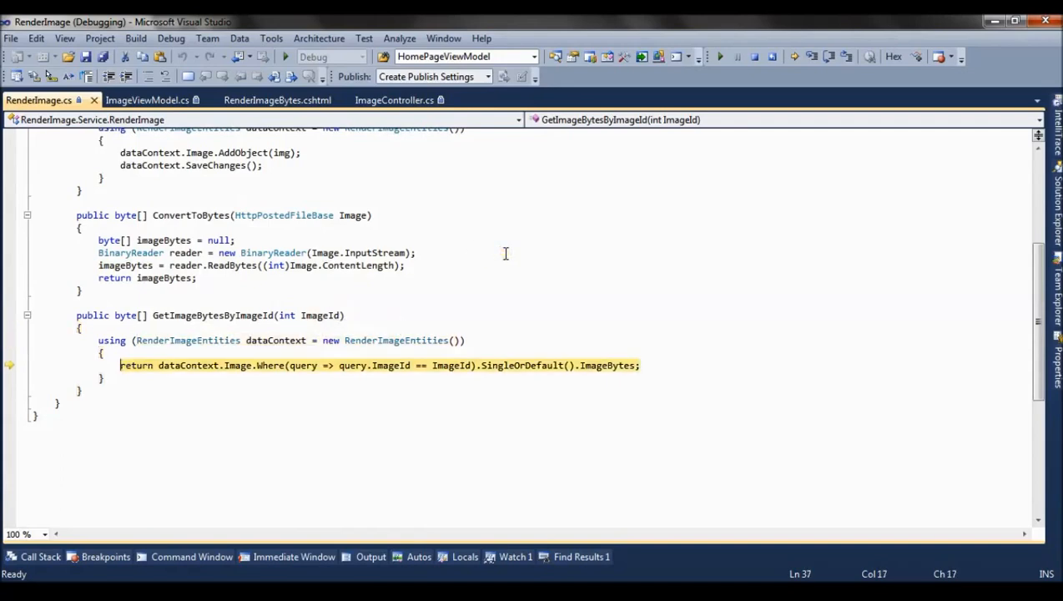
key("F10")
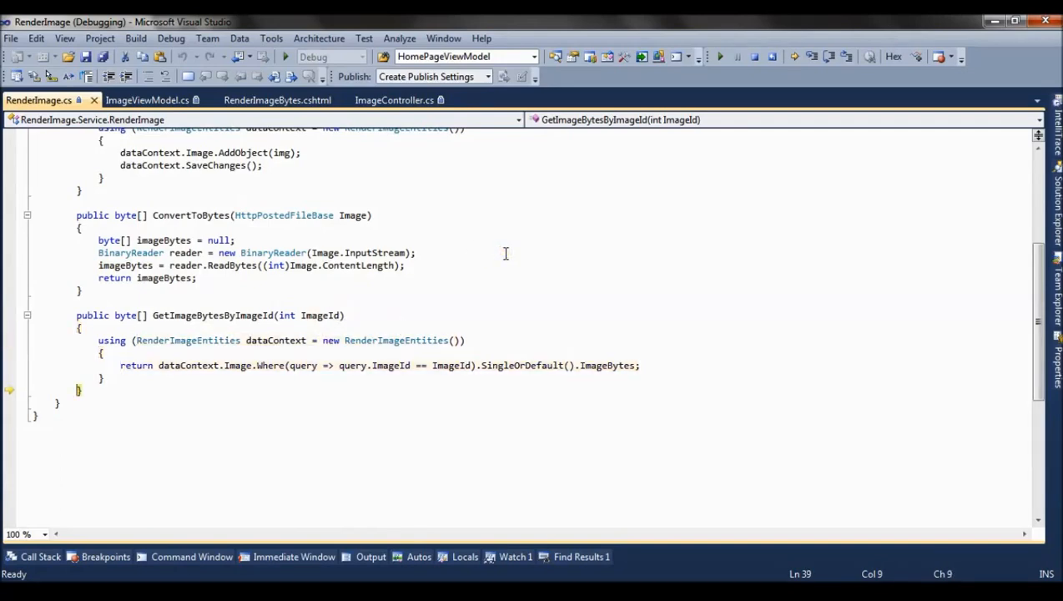
left_click(394, 101)
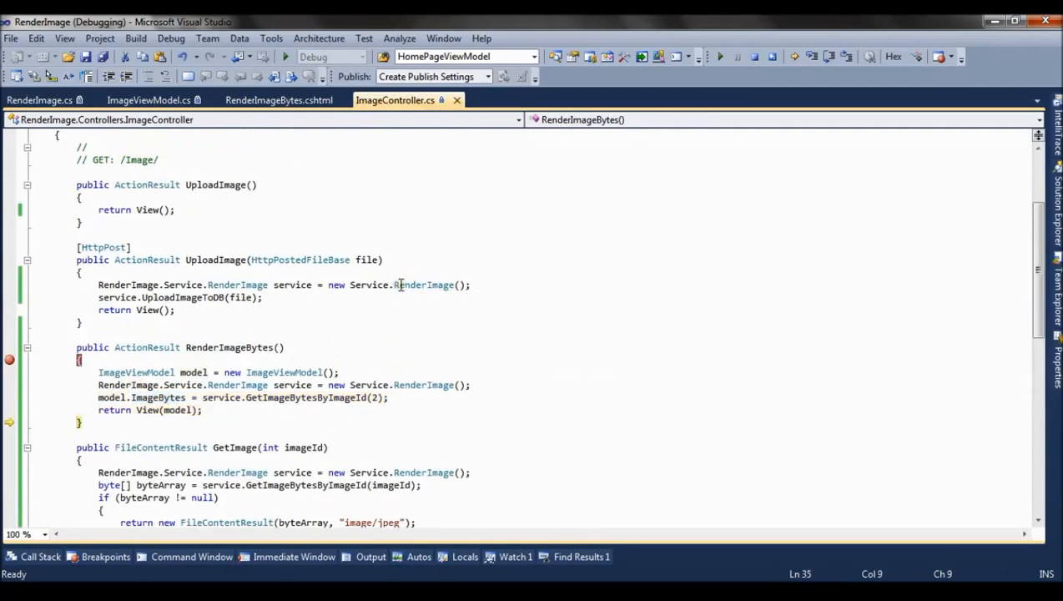
left_click(277, 101)
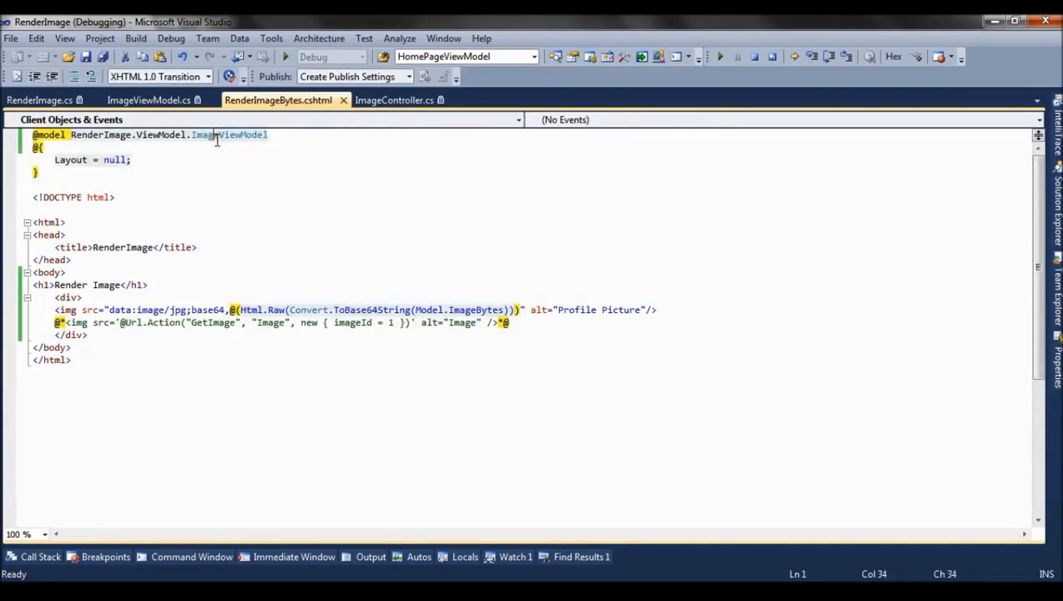
mouse_move(237, 133)
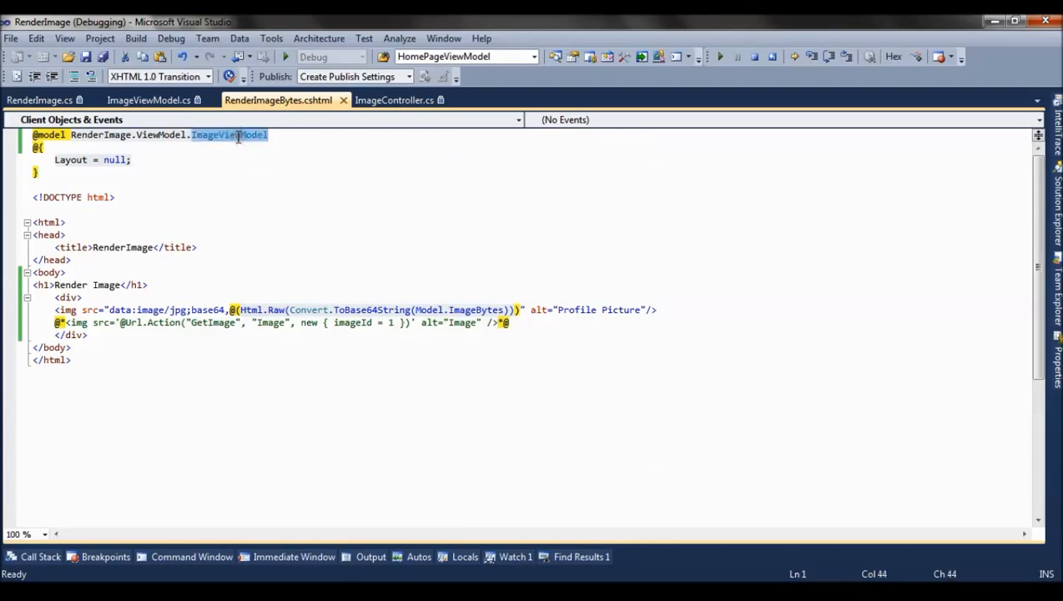
left_click(148, 100)
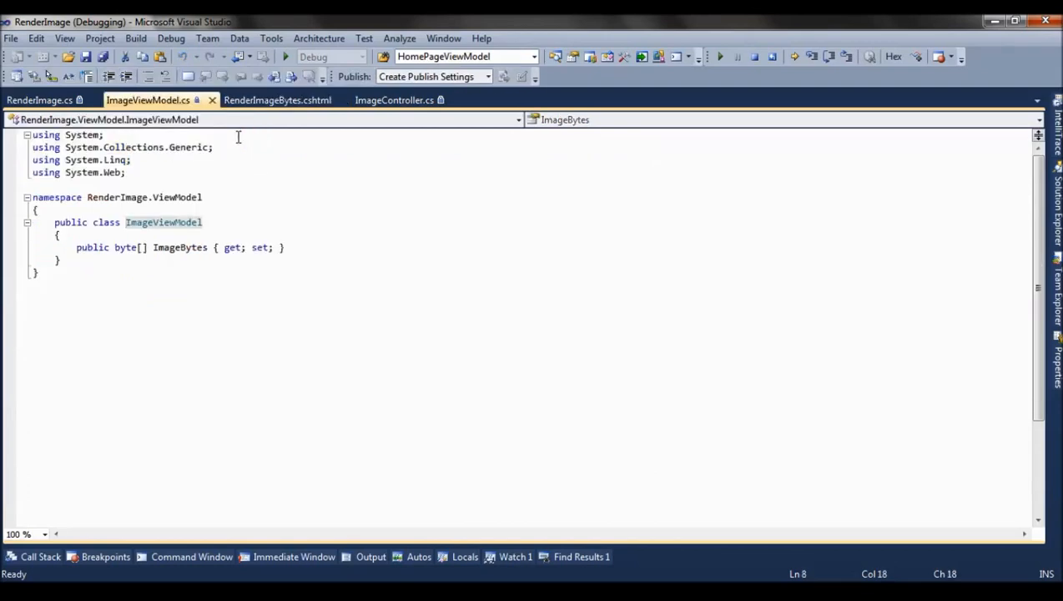
left_click(277, 101)
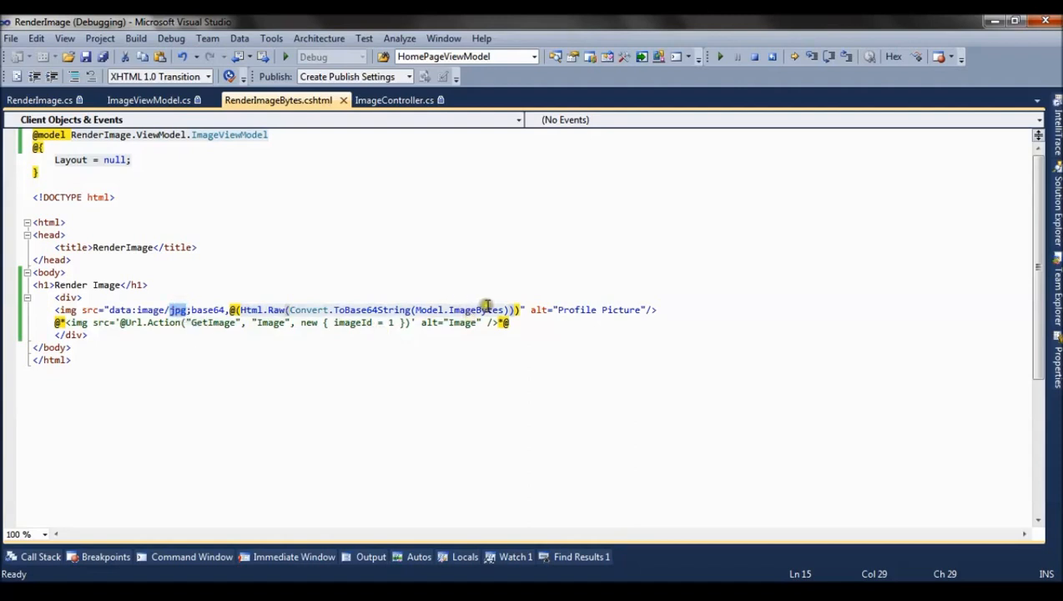
double_click(473, 308)
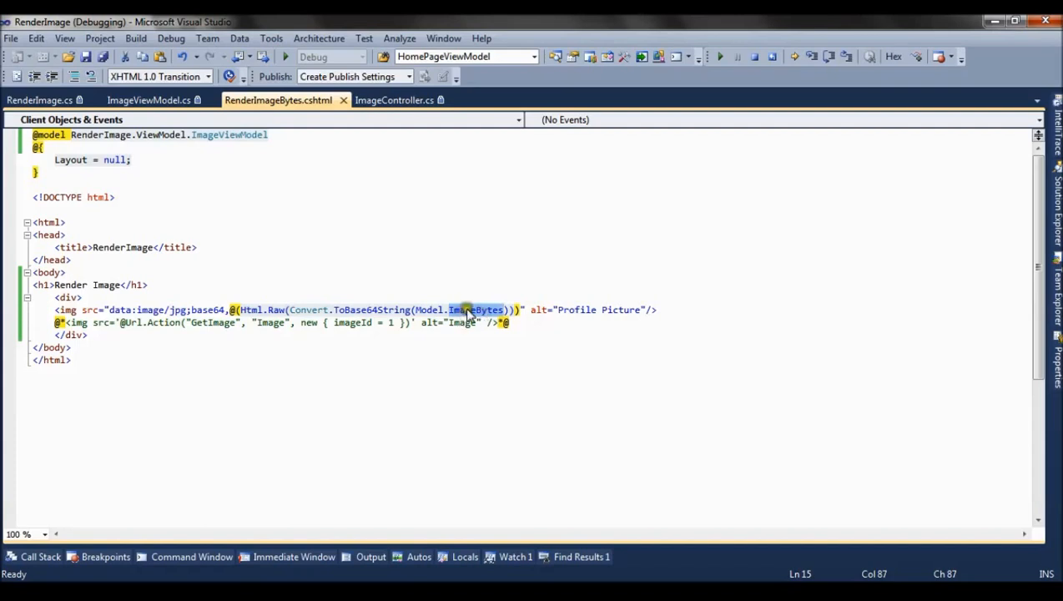
left_click(175, 314)
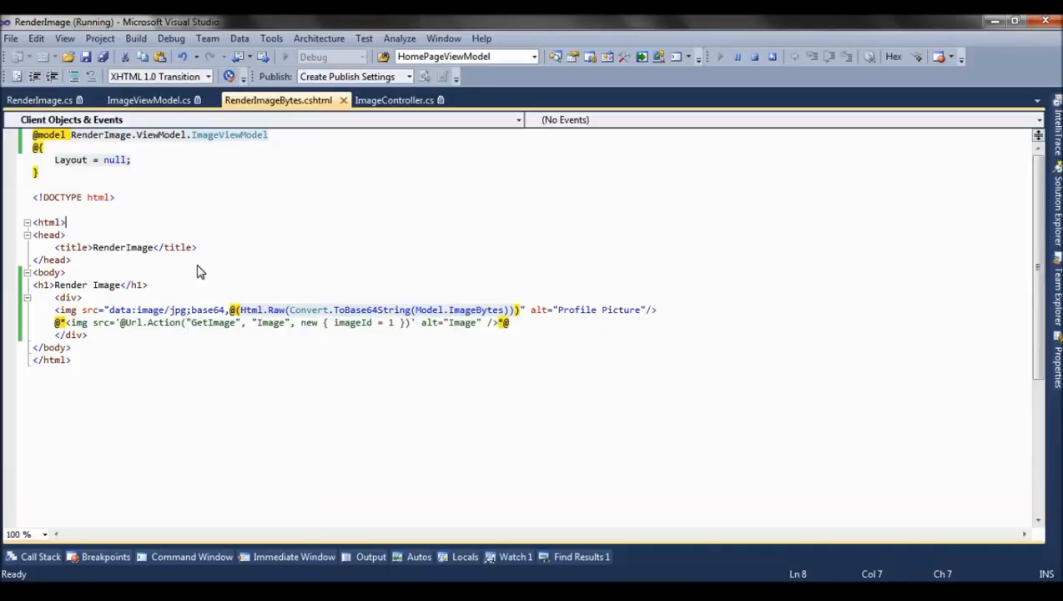
mouse_move(437, 361)
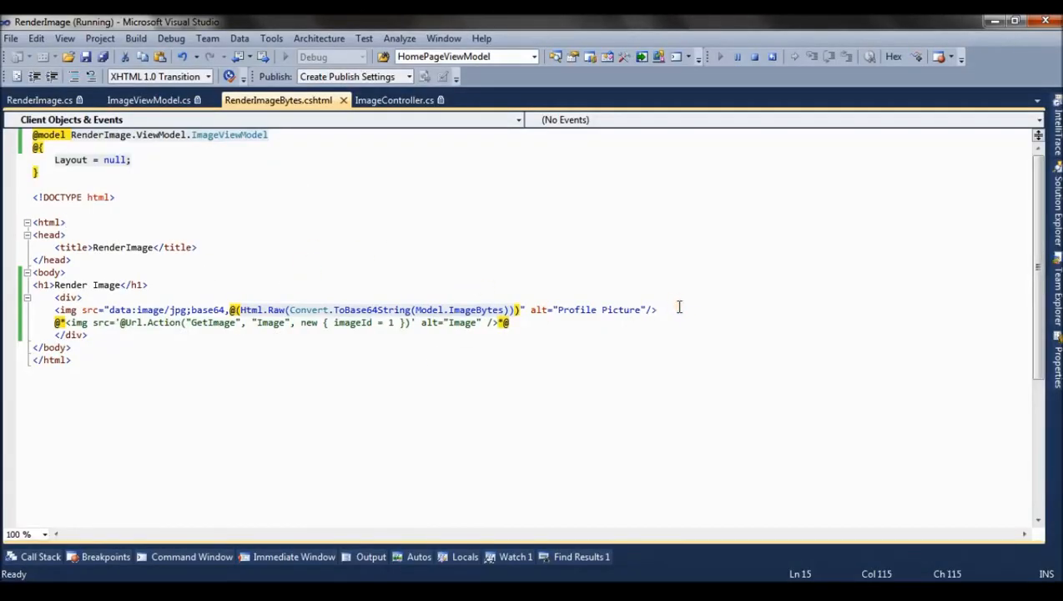
Comment out the base64 img line, activate the GetImage img line, and show the ImageController code
left_click(63, 309)
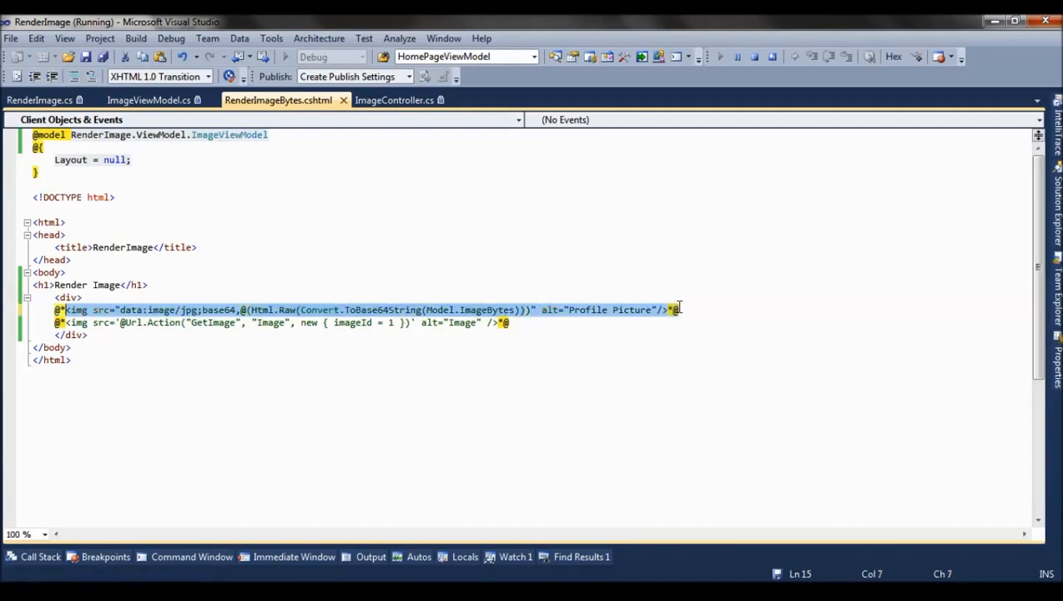
key("ctrl+s")
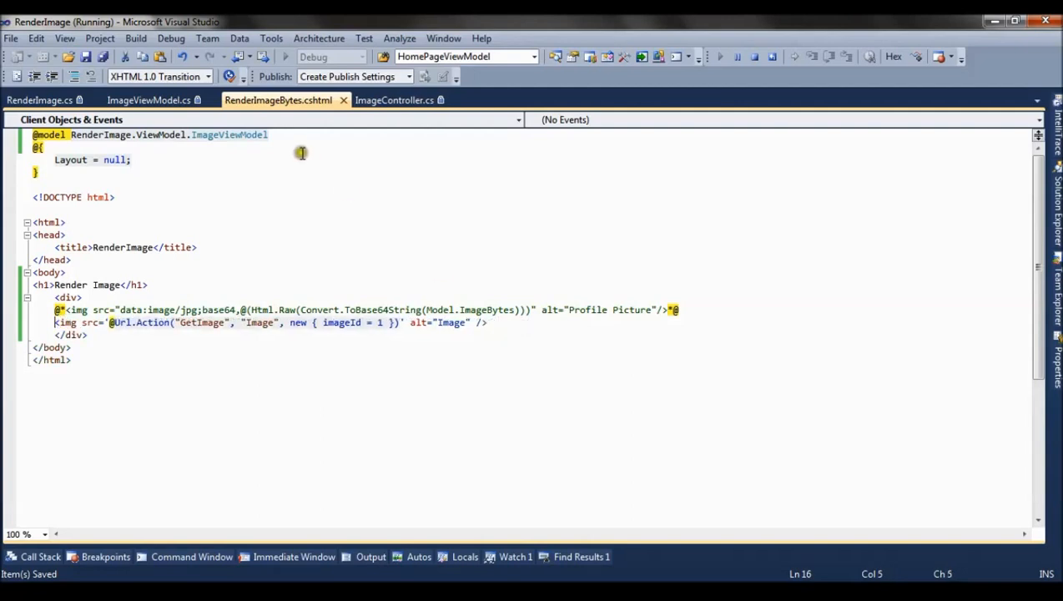
left_click(285, 133)
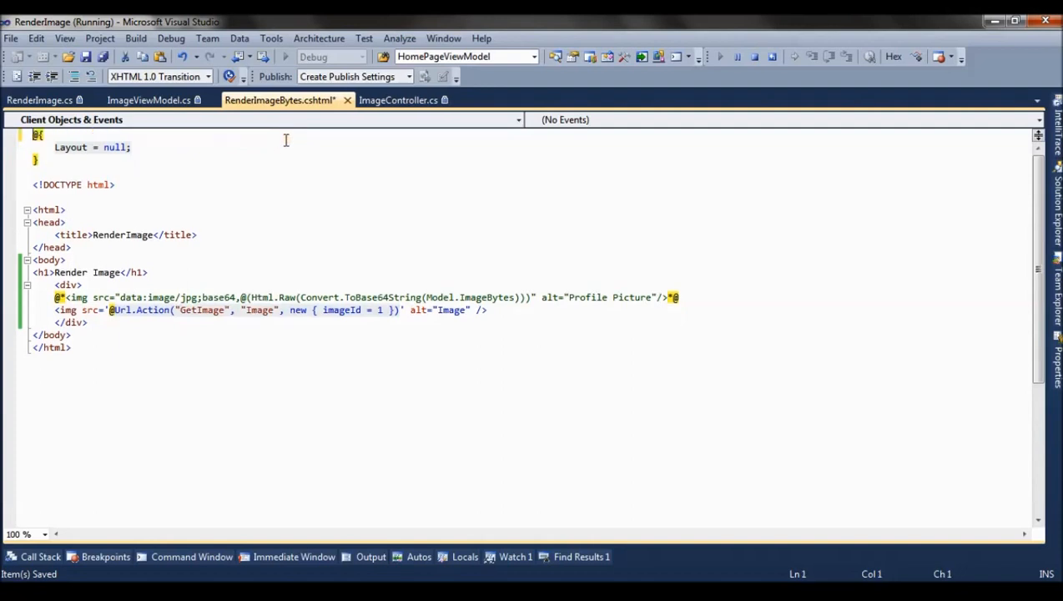
left_click(360, 227)
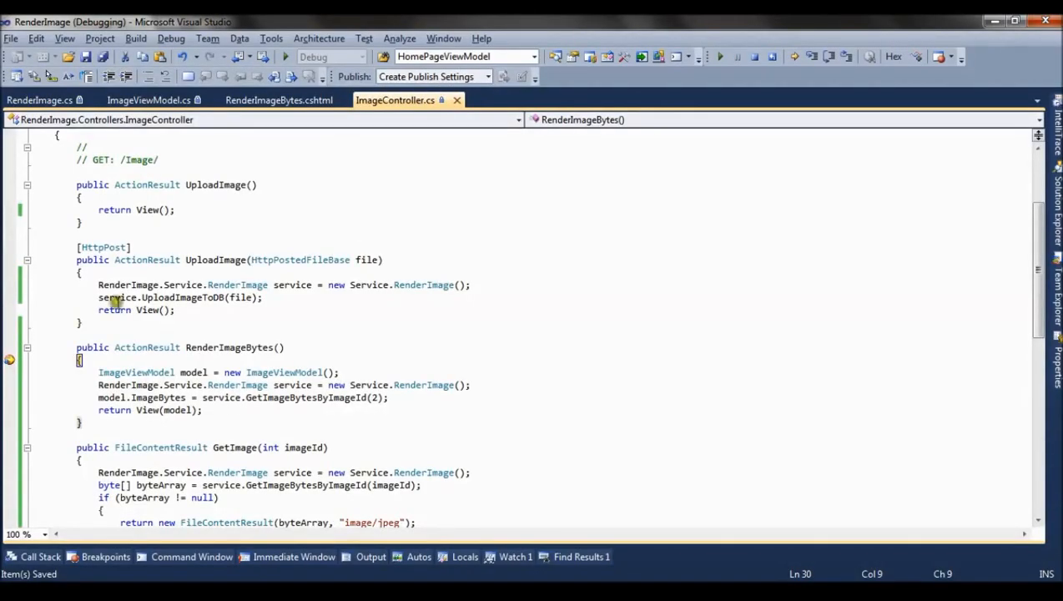
mouse_move(10, 360)
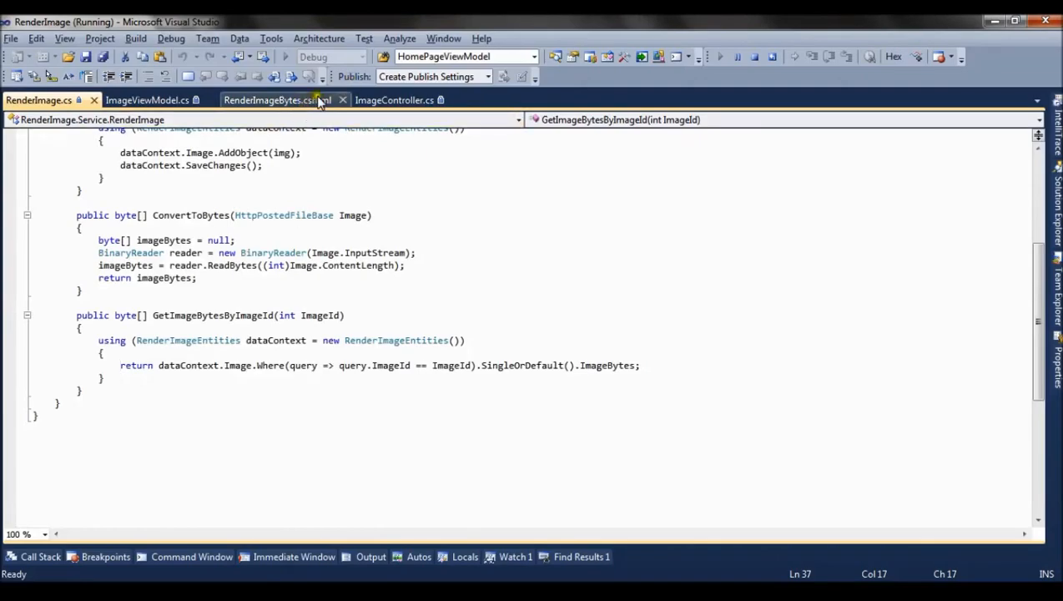
Change the GetImage image tag in RenderImageBytes.cshtml to request imageId 2
left_click(276, 100)
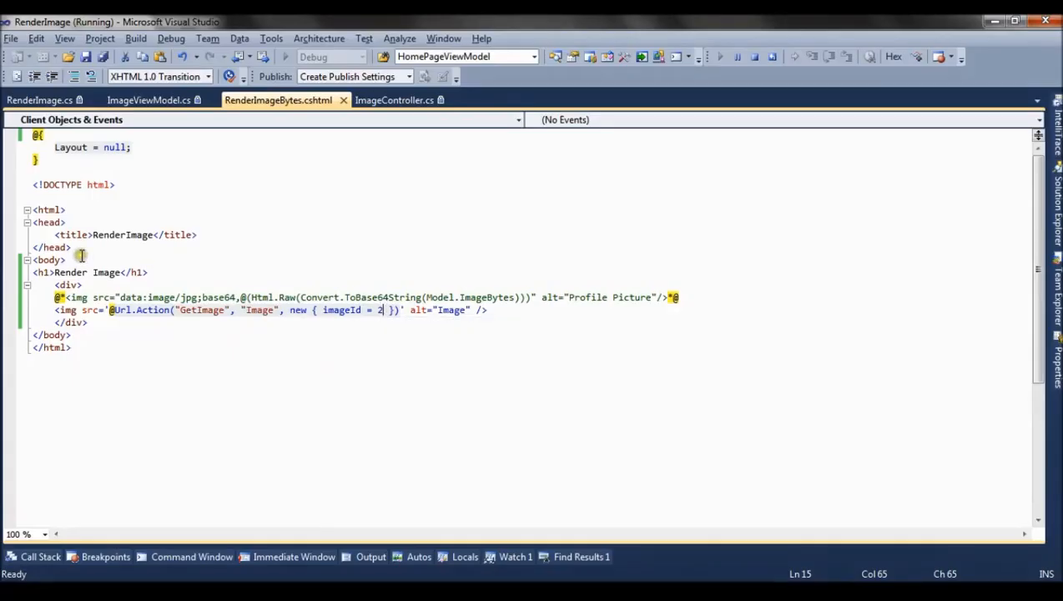
mouse_move(141, 308)
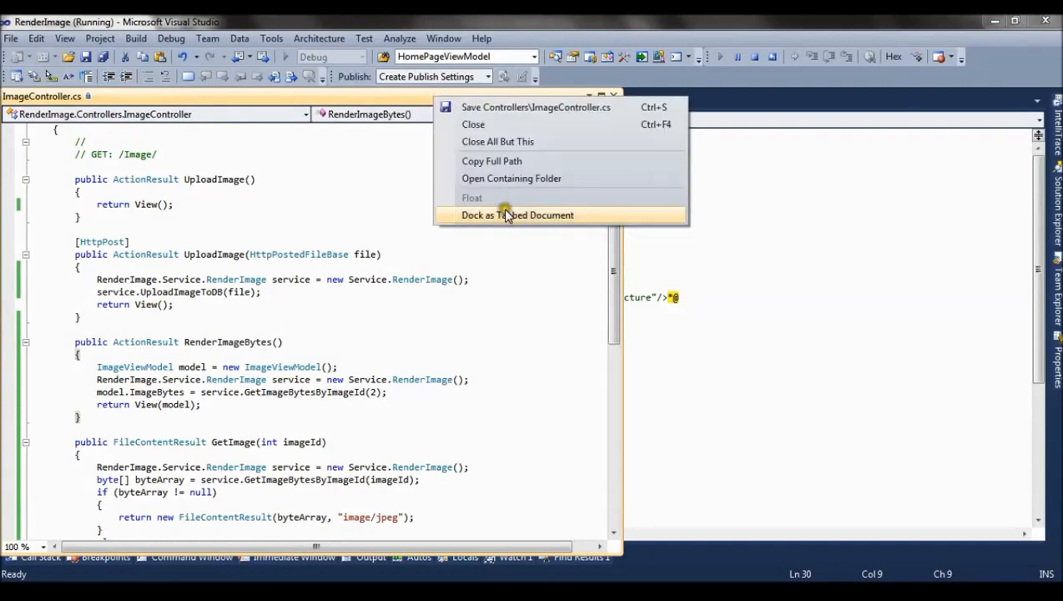
Dock ImageController.cs back as a tabbed document and review the GetImage imageId parameter
left_click(517, 213)
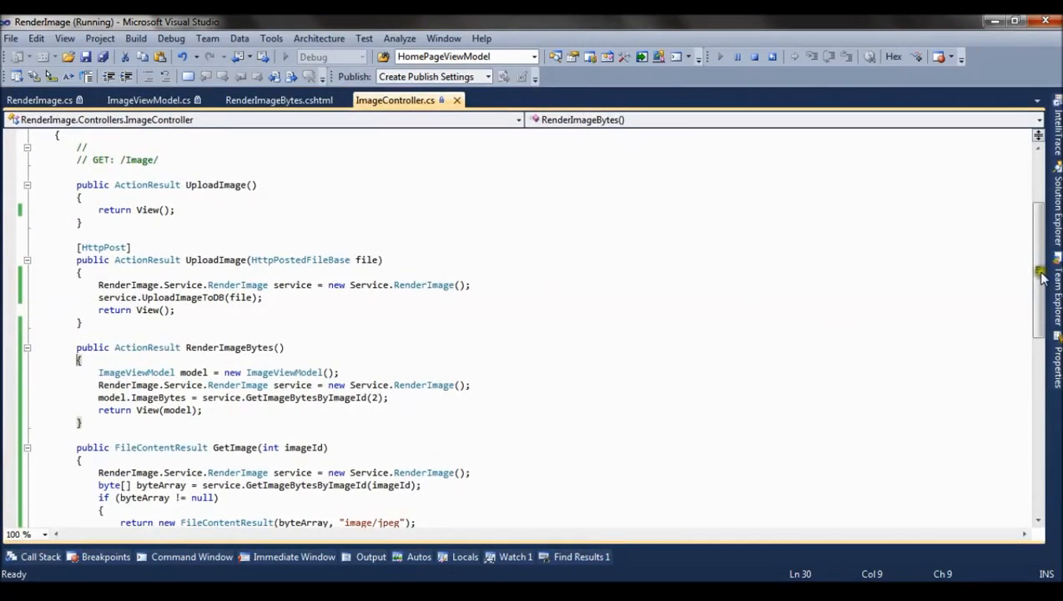
scroll("down", 3)
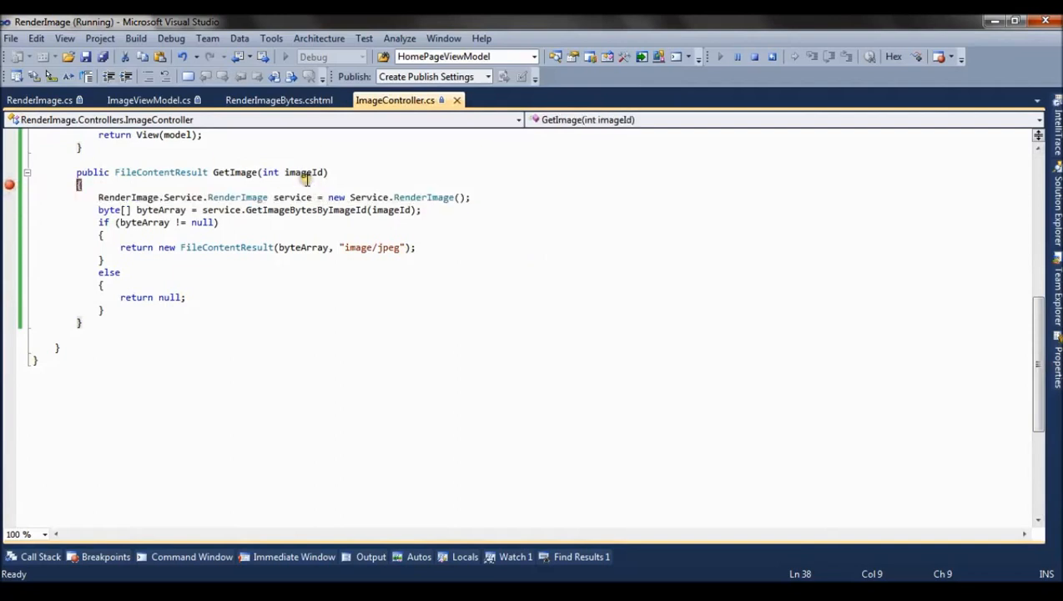
double_click(304, 172)
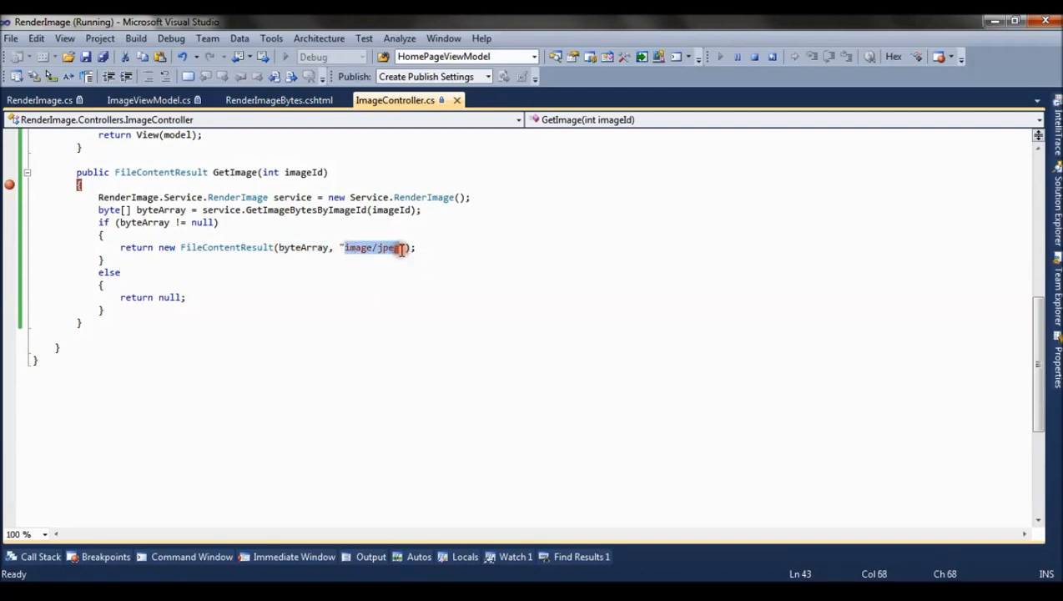
Save the RenderImageBytes view, glance at RenderImage.cs, and return to the view markup
left_click(277, 100)
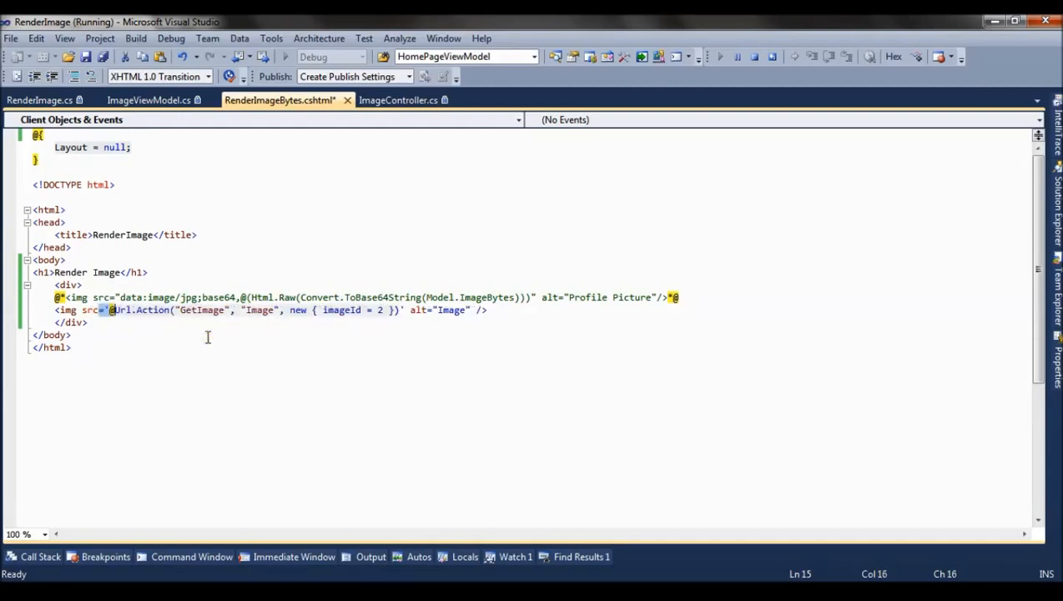
key("ctrl+s")
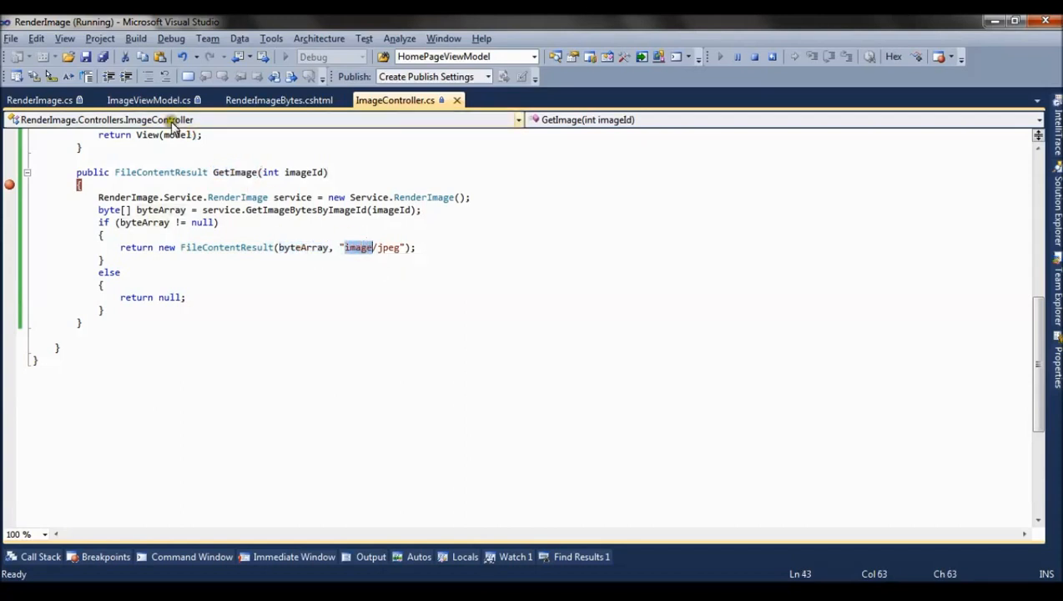
left_click(40, 100)
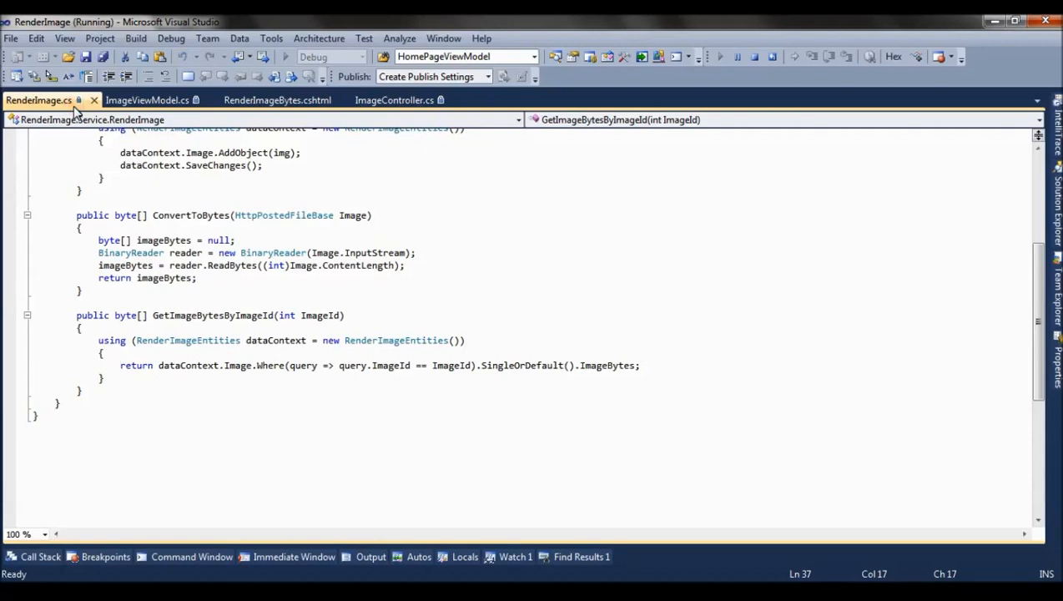
mouse_move(276, 100)
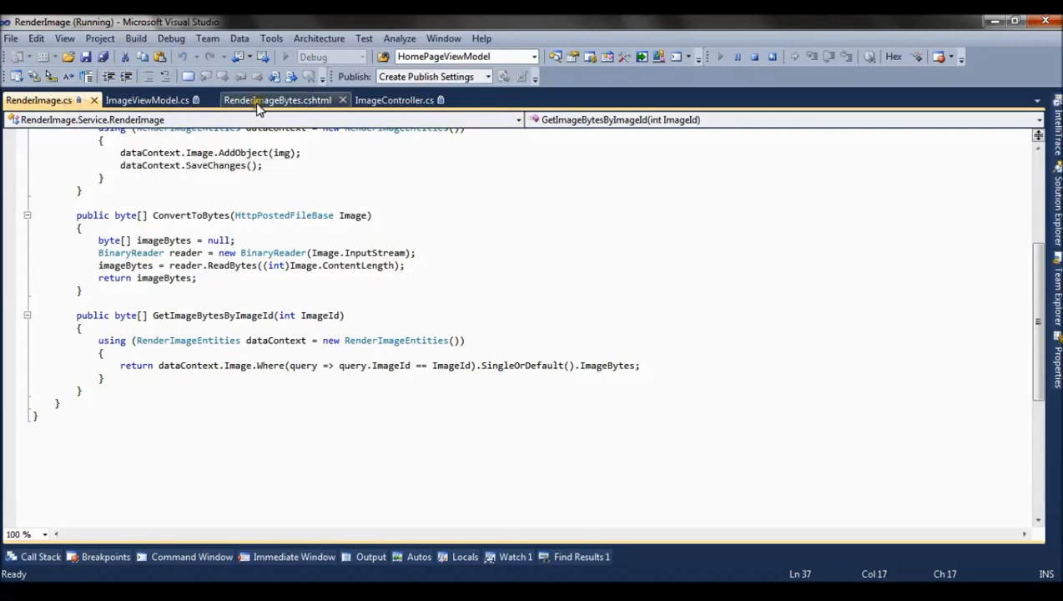
left_click(277, 100)
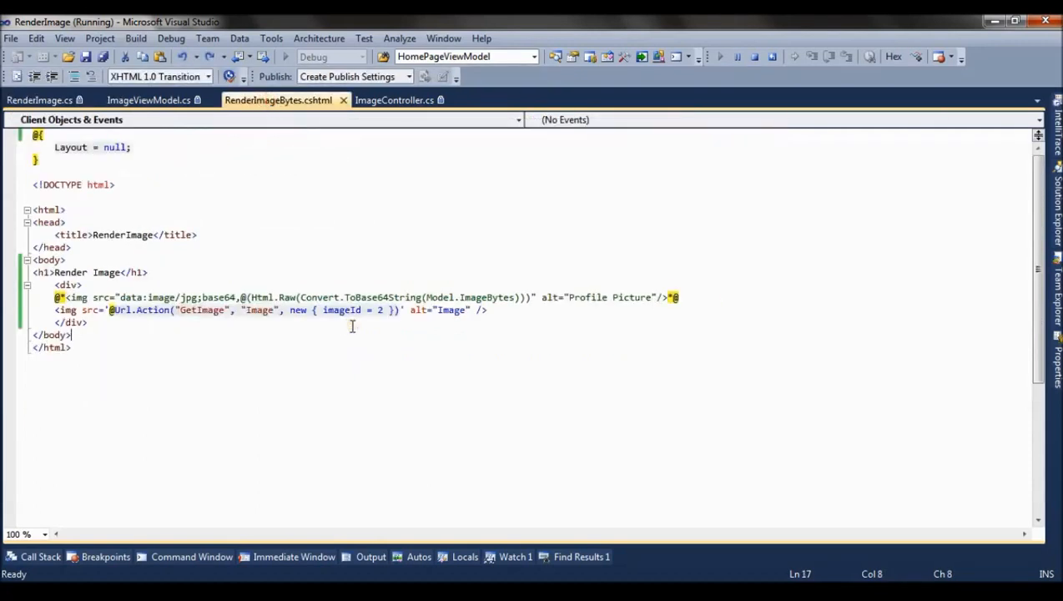